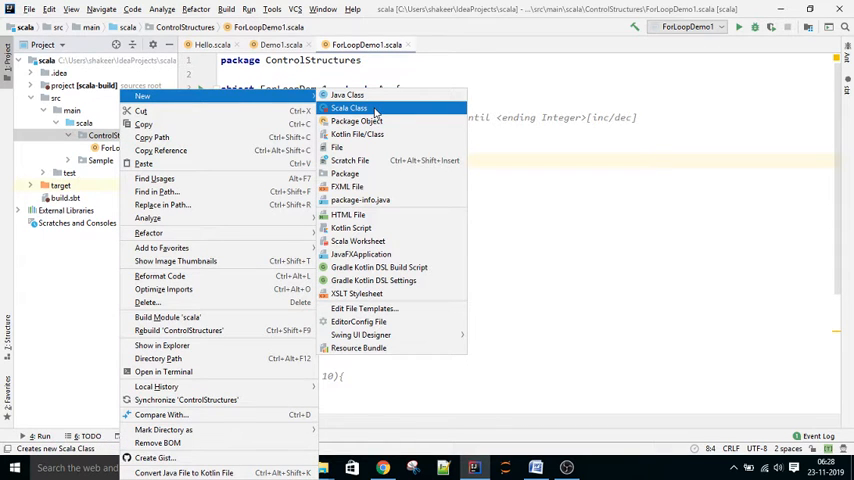
Create a Scala object named WhileLoopDemo in the ControlStructures package.
{"action": "left_click", "coordinate": [348, 108]}
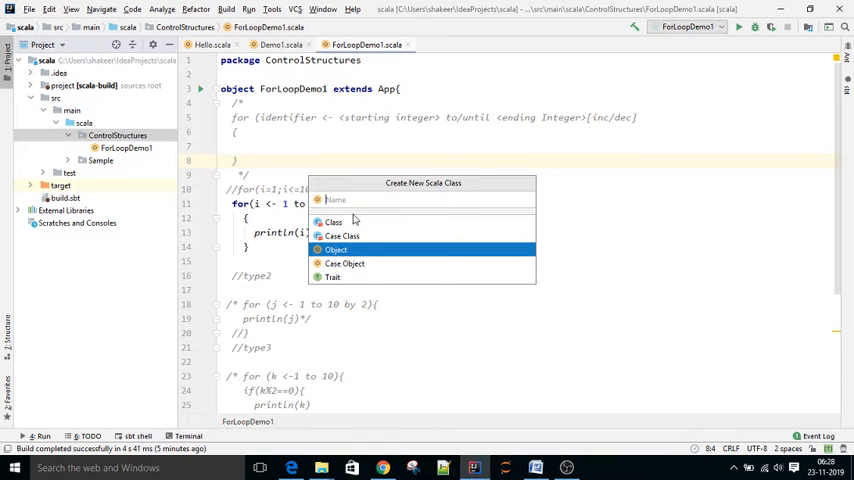
{"action": "type", "text": "WhileLoop"}
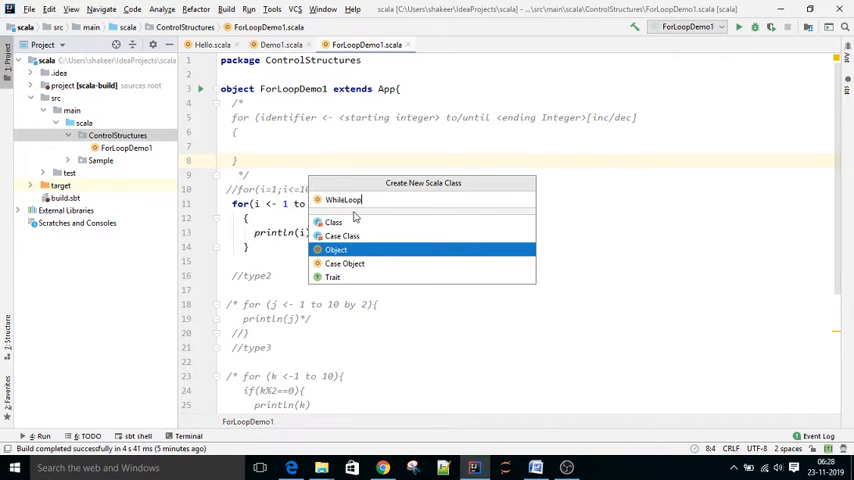
{"action": "key", "text": "Escape"}
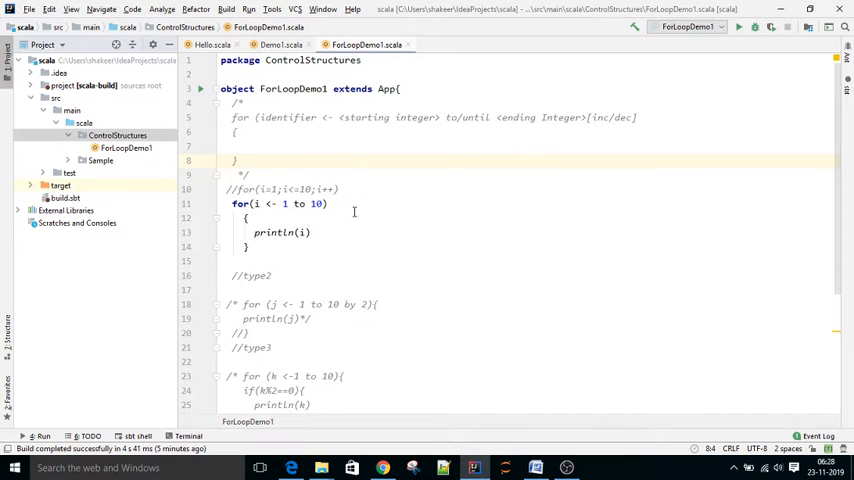
Add a main method to WhileLoopDemo, hide the Project panel, and begin a var declaration.
{"action": "left_click", "coordinate": [129, 160]}
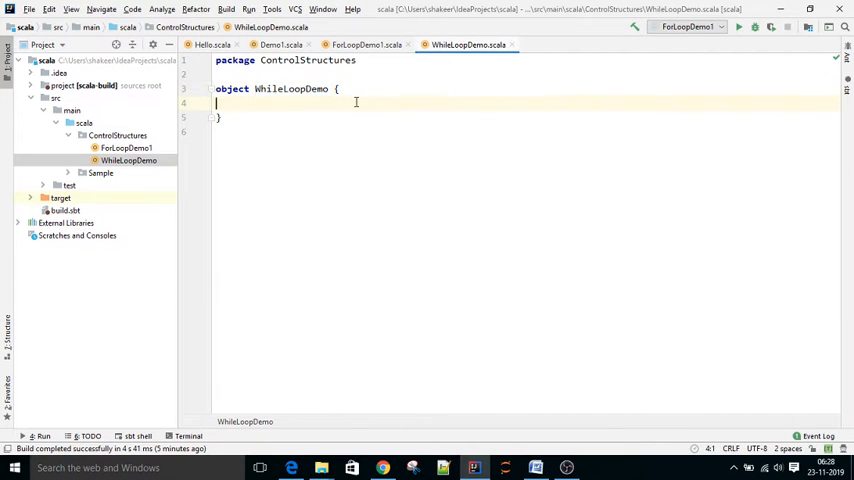
{"action": "type", "text": "def"}
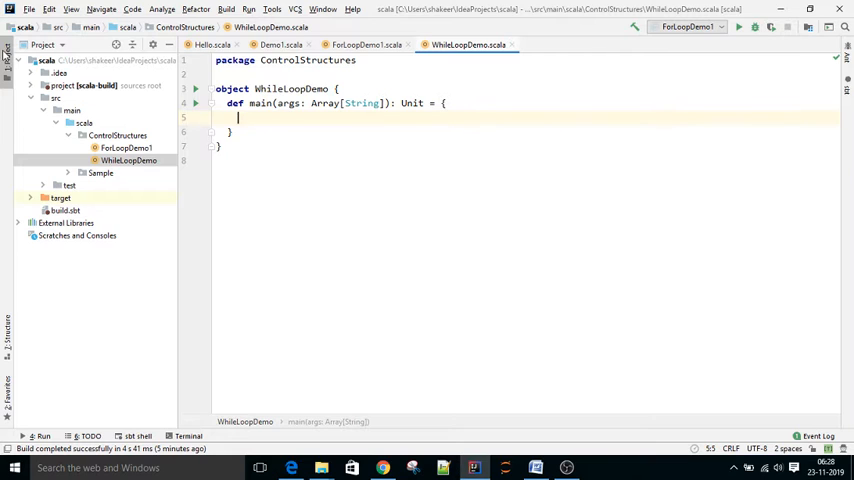
{"action": "left_click", "coordinate": [7, 50]}
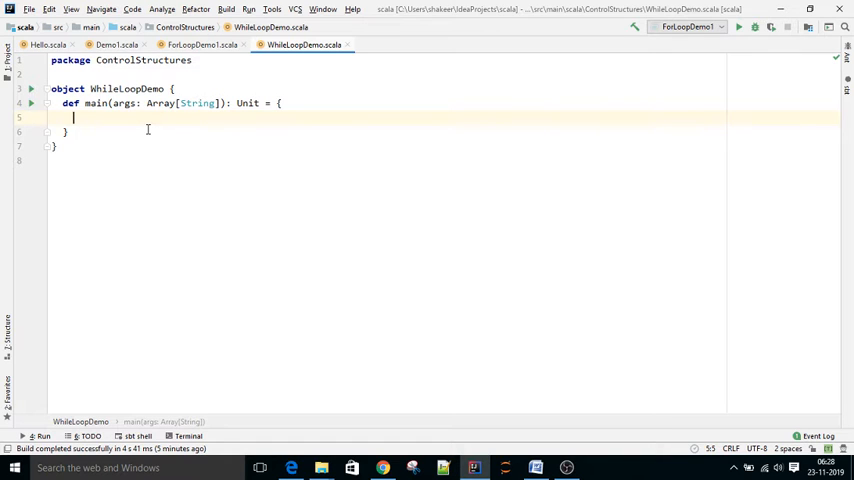
{"action": "type", "text": "var"}
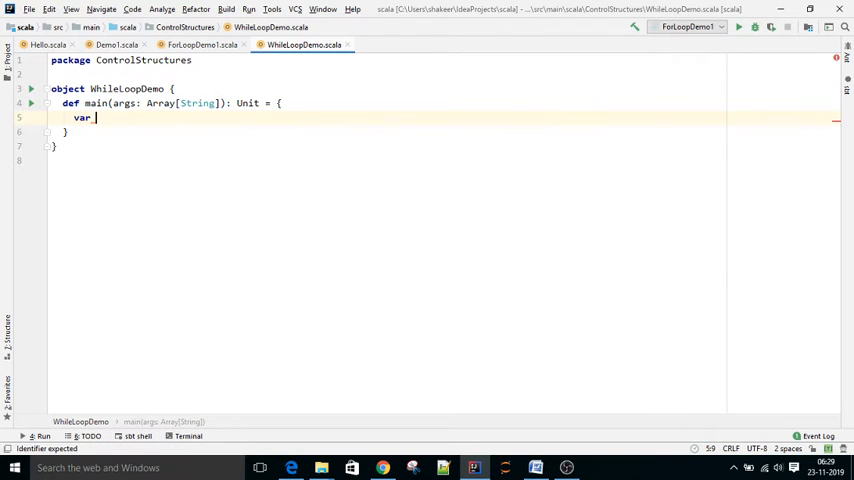
Declare var i=1 and begin the while (i <= 10) loop.
{"action": "type", "text": "i=1"}
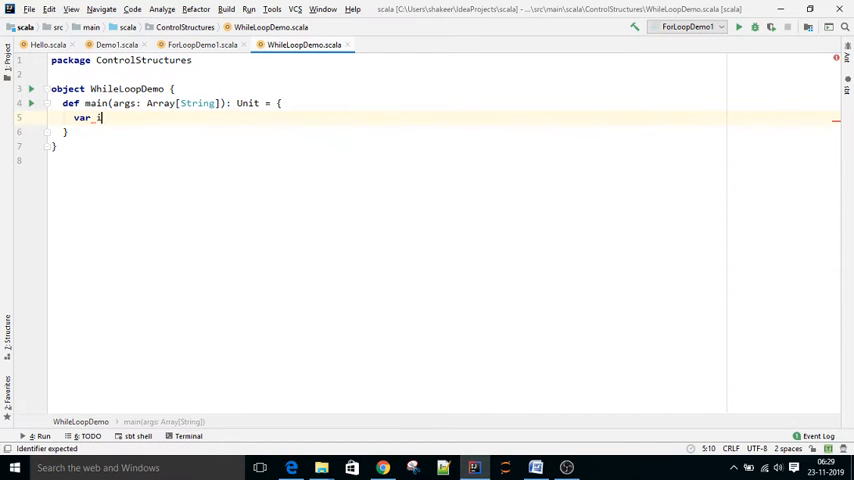
{"action": "type", "text": "=1;"}
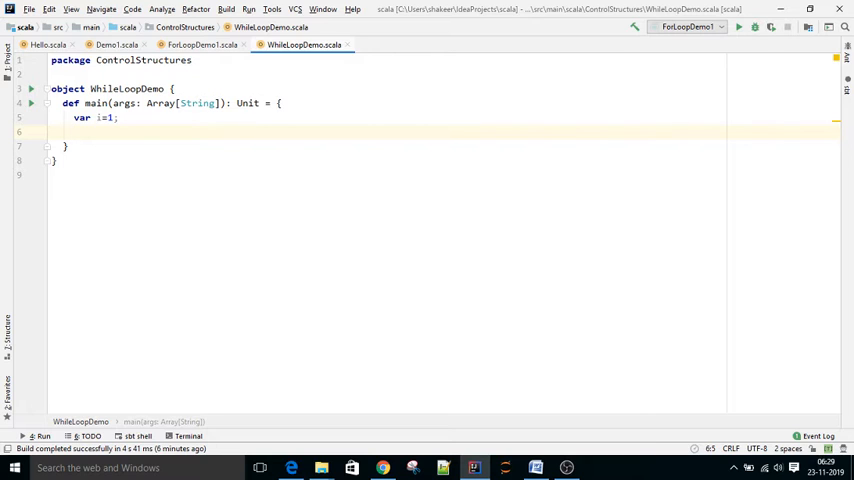
{"action": "type", "text": "while(i <=10){"}
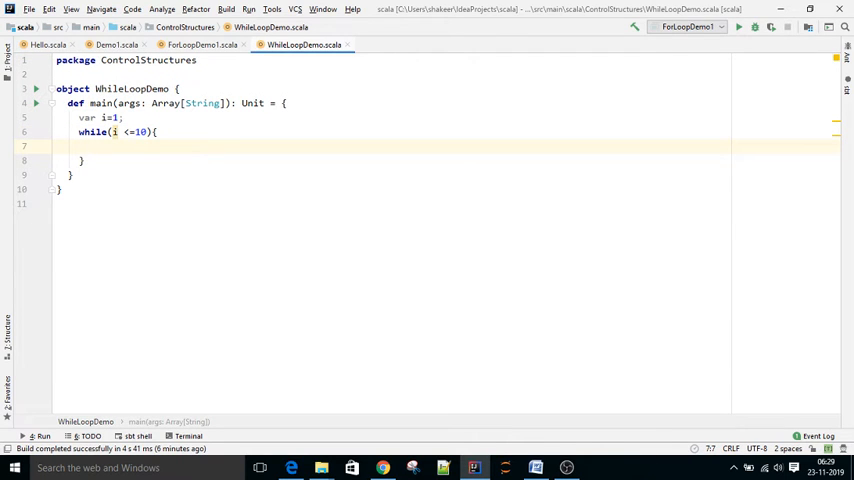
Inside the loop, print i with println, fixing the typo, then increment i by 1.
{"action": "type", "text": "p"}
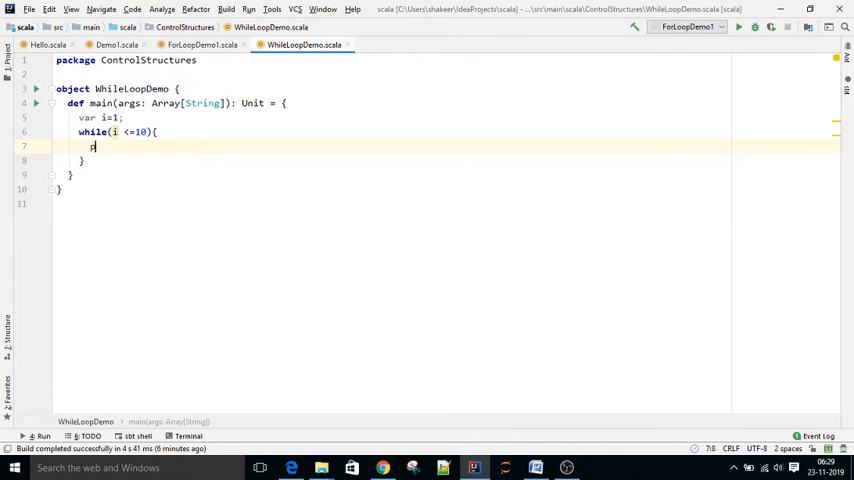
{"action": "type", "text": "print()t"}
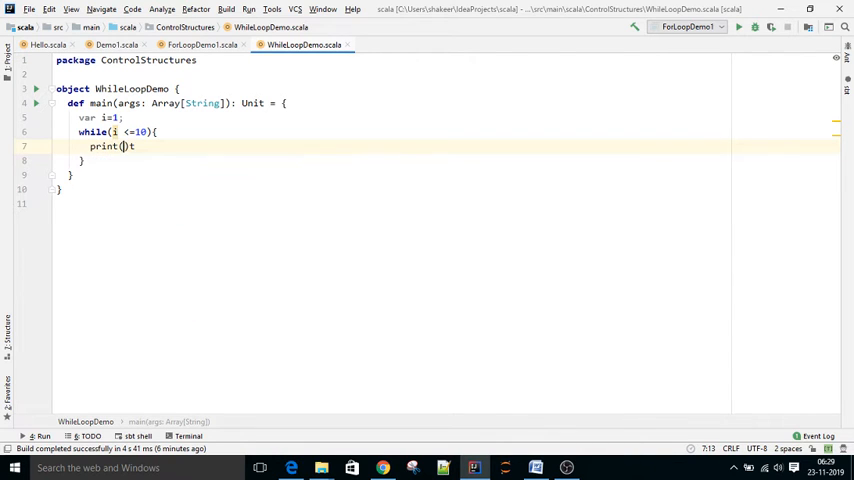
{"action": "left_click", "coordinate": [125, 147]}
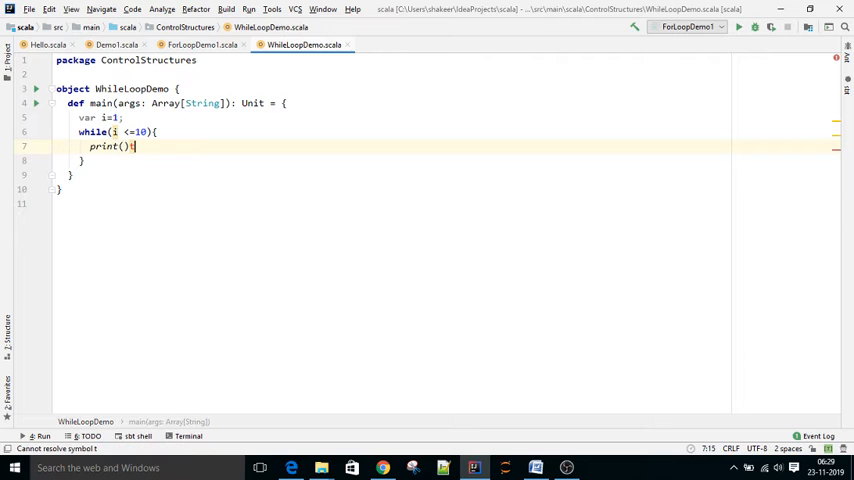
{"action": "key", "text": "BackSpace"}
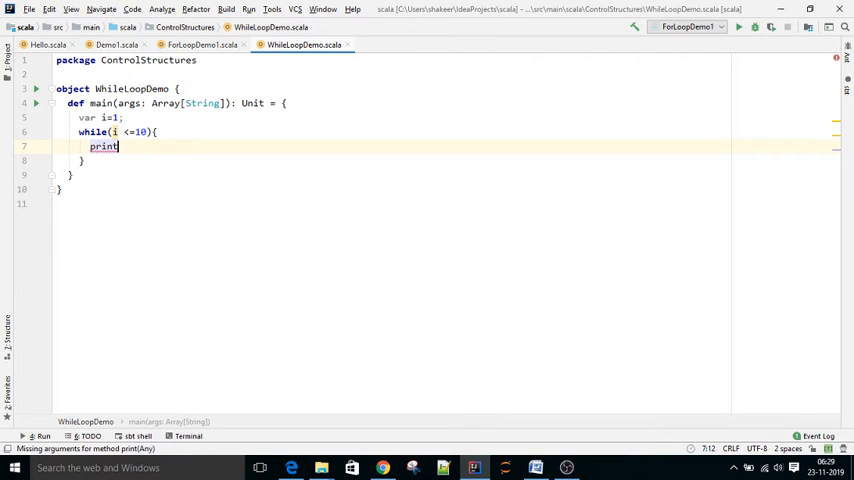
{"action": "type", "text": "ln()"}
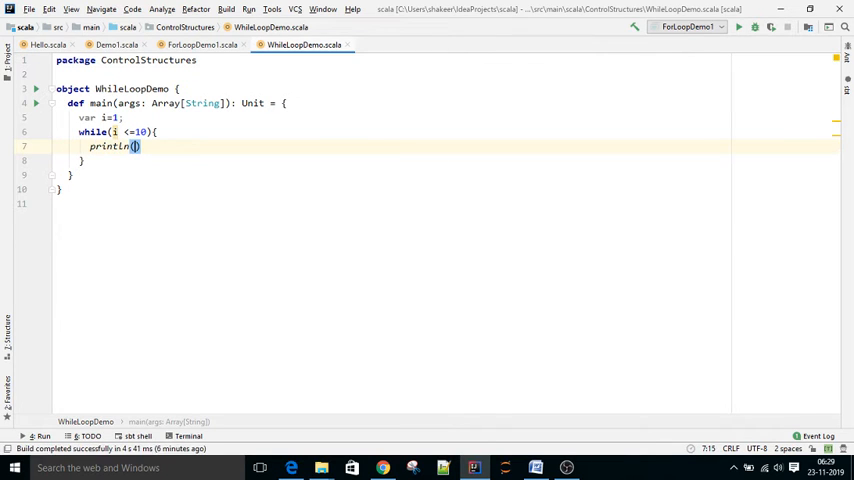
{"action": "type", "text": "i"}
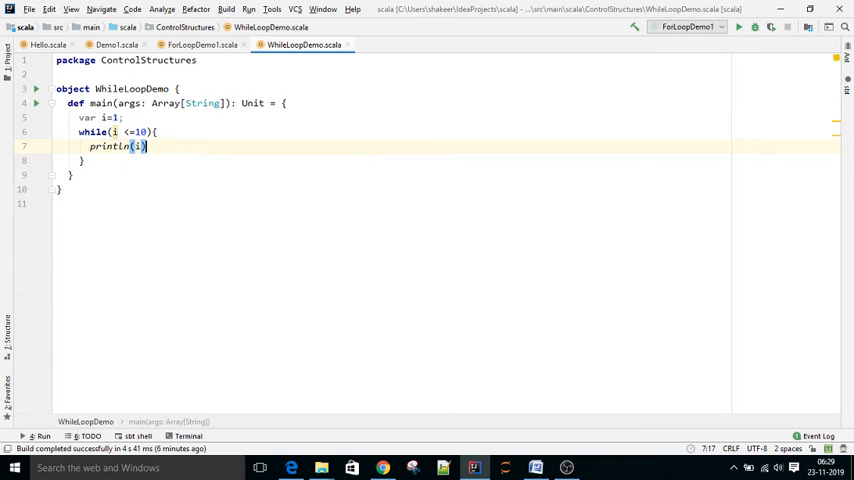
{"action": "key", "text": "Return"}
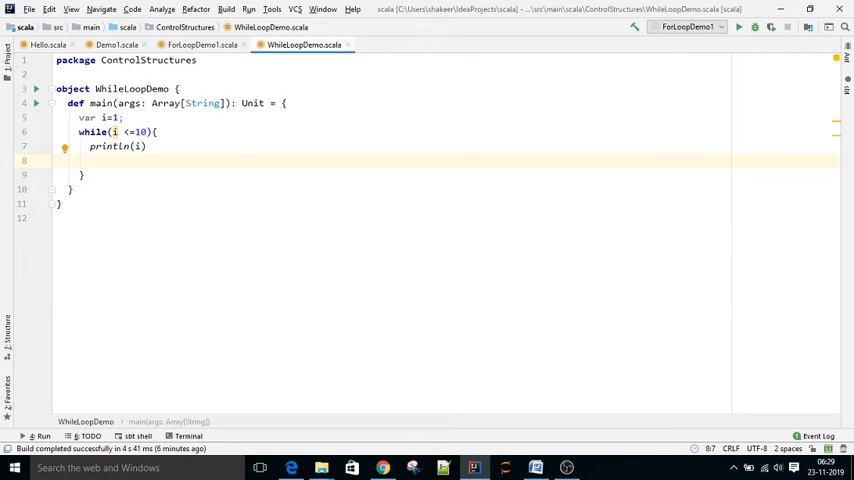
{"action": "type", "text": "i+"}
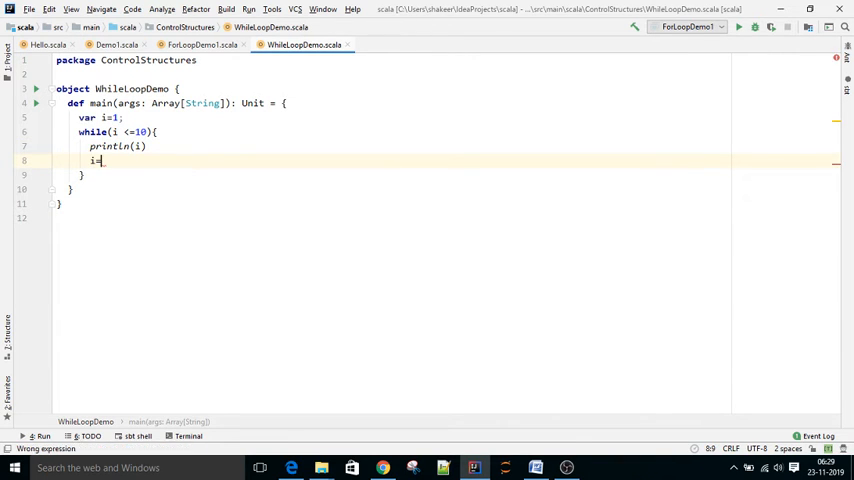
{"action": "type", "text": "i+"}
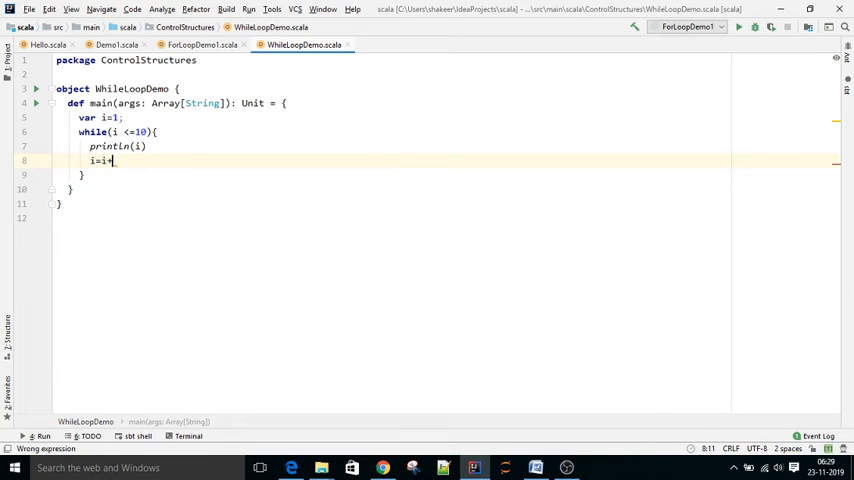
{"action": "type", "text": "1"}
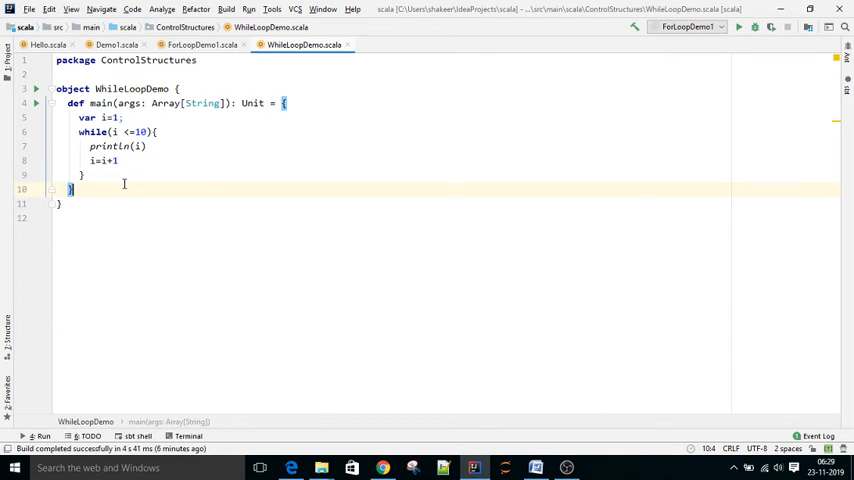
{"action": "left_click", "coordinate": [118, 161]}
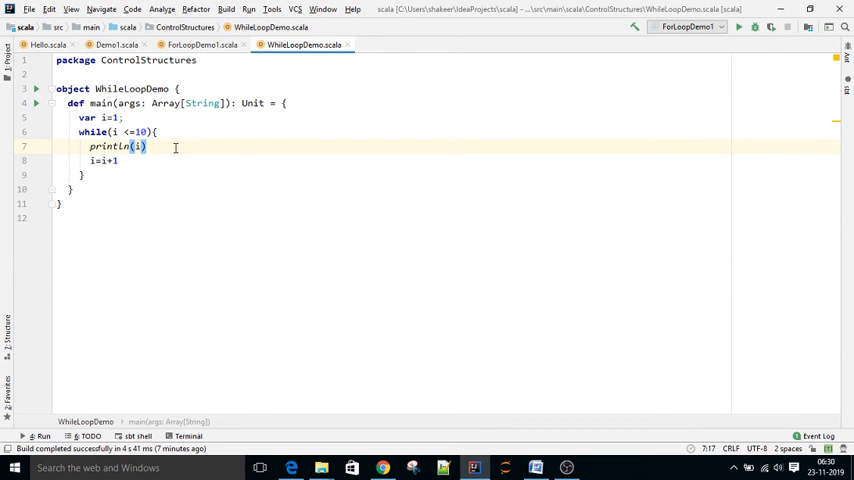
{"action": "mouse_move", "coordinate": [162, 171]}
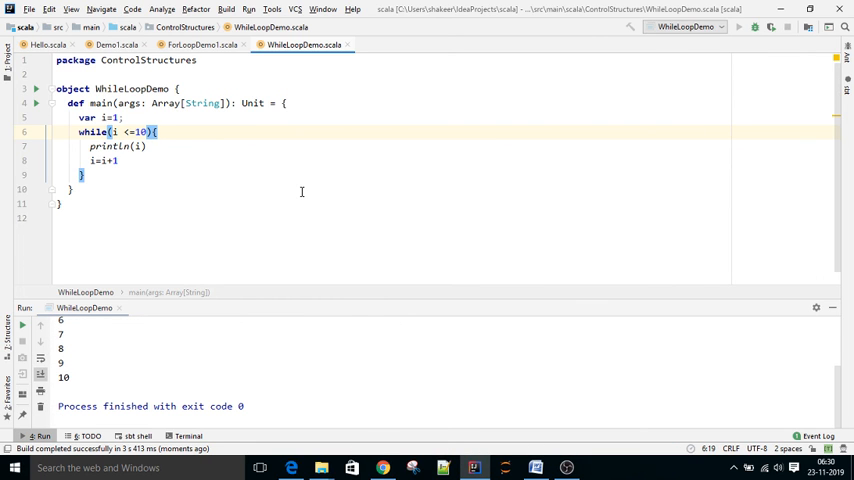
Run WhileLoopDemo and view the numbers 1 to 10 in the Run panel.
{"action": "left_click", "coordinate": [275, 222]}
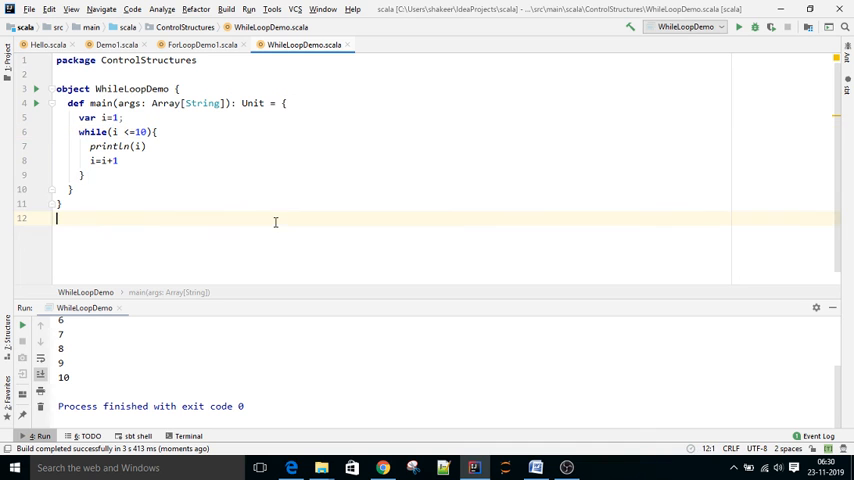